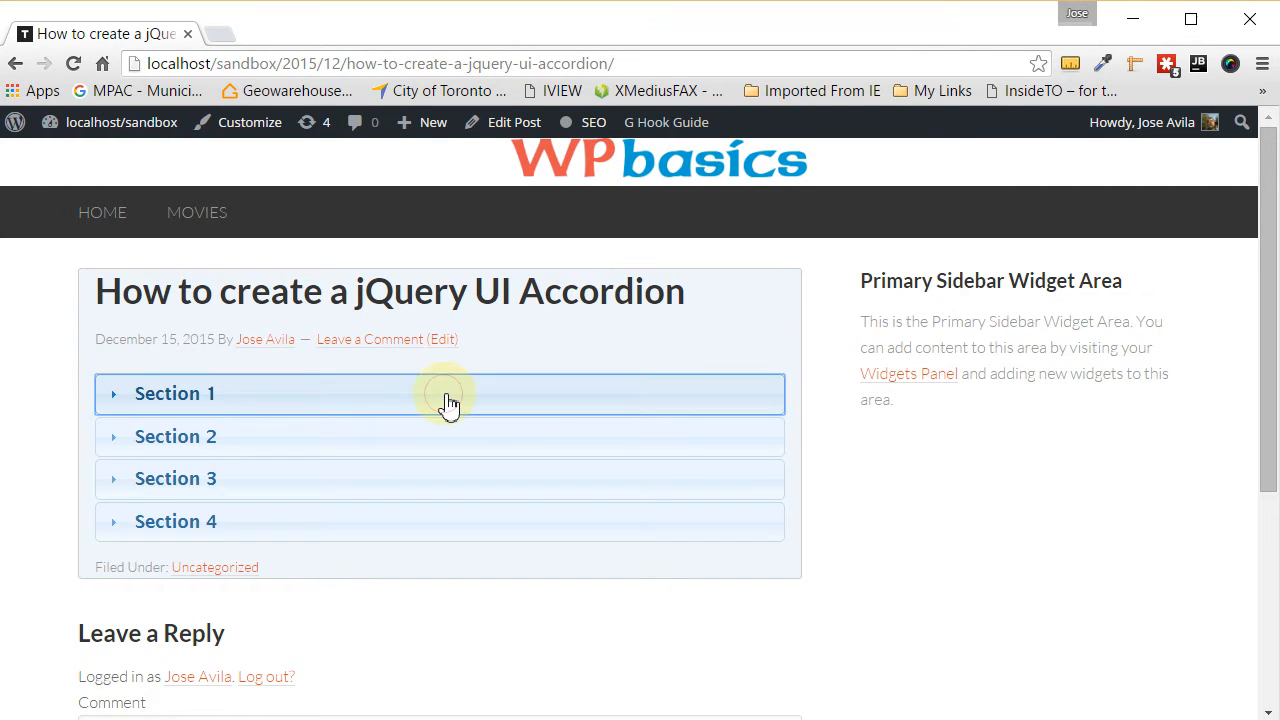
Step: Open 'How to create a jQuery UI Accordion' for editing and switch to the Text tab
click(440, 393)
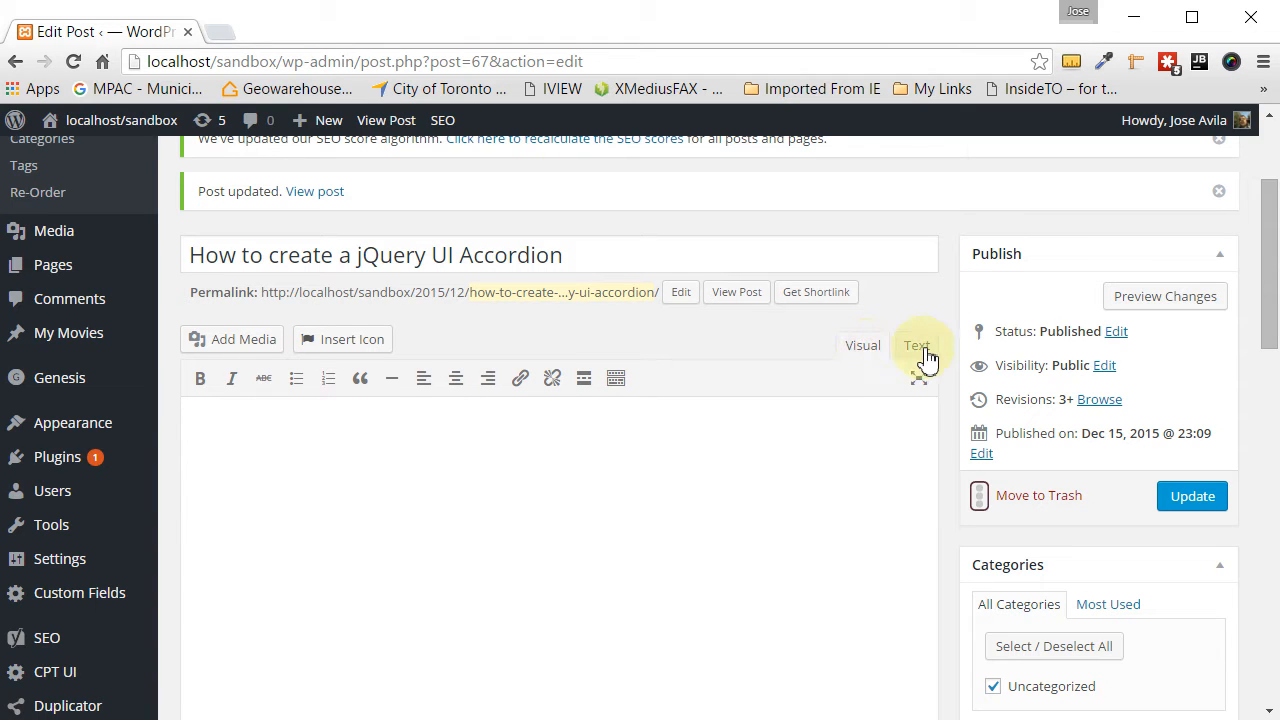
click(916, 345)
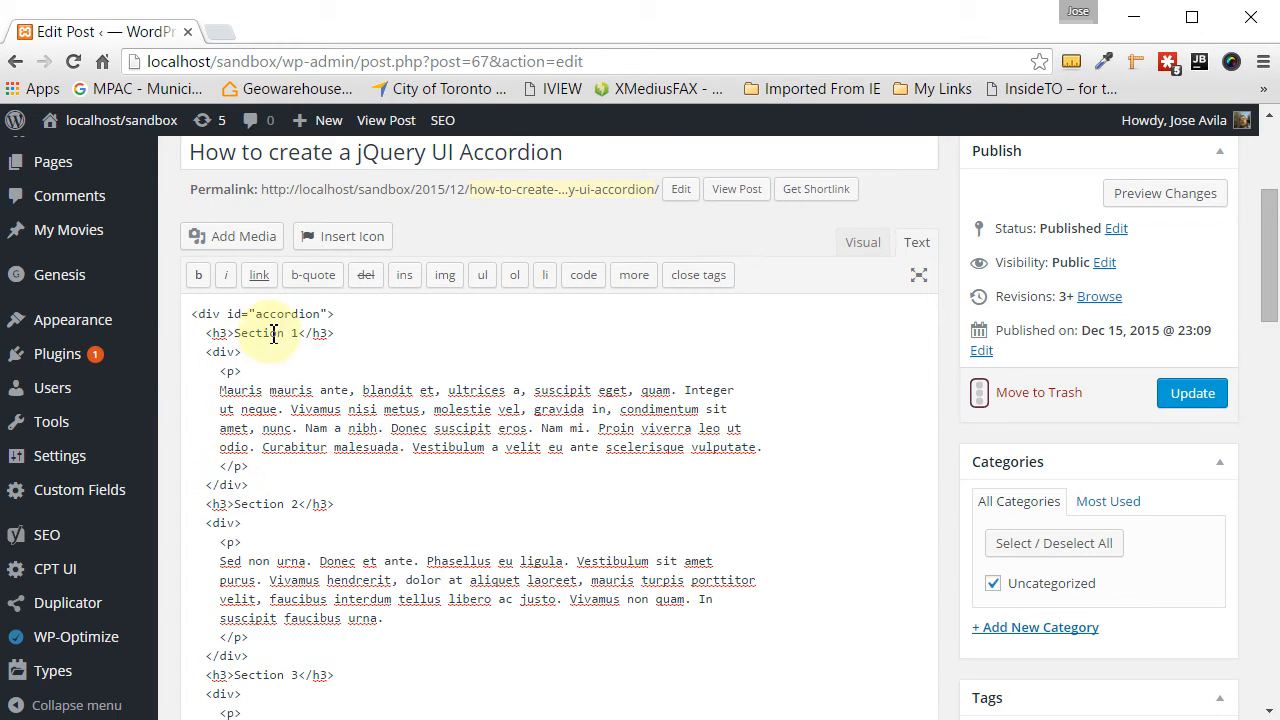
mouse_move(585, 508)
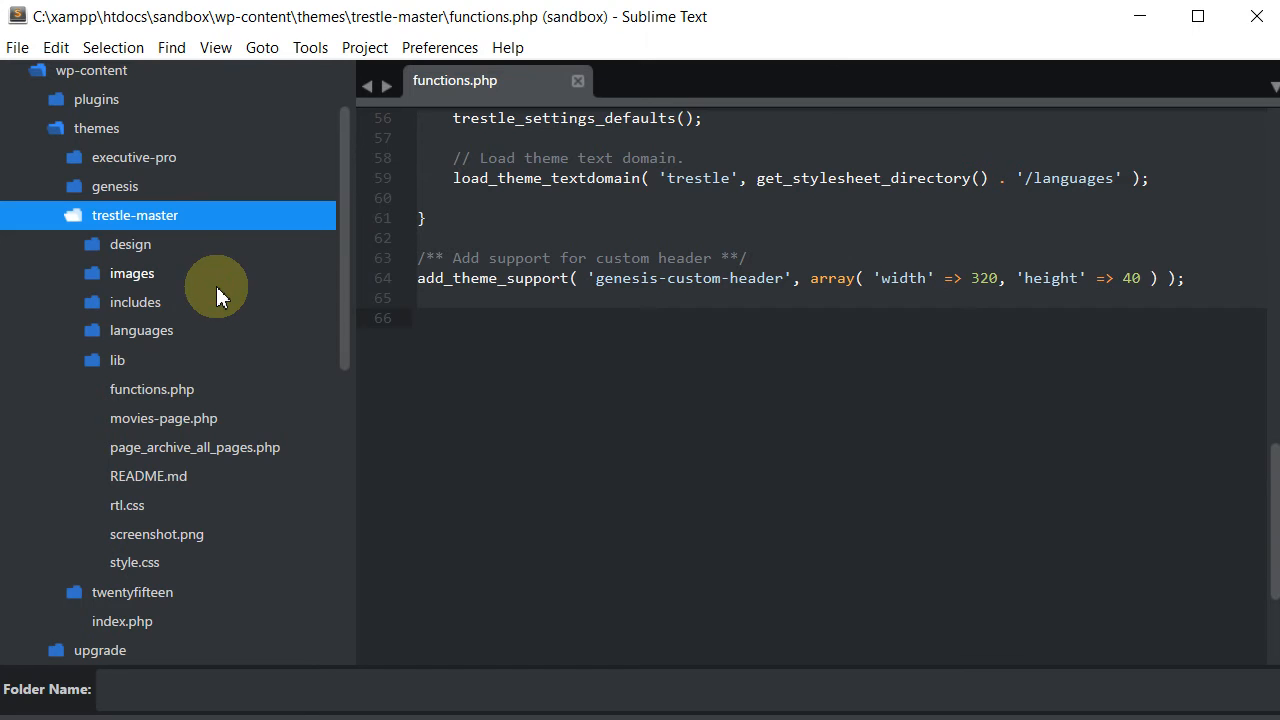
Step: Confirm the new js folder inside the trestle-master theme
key(ctrl+n)
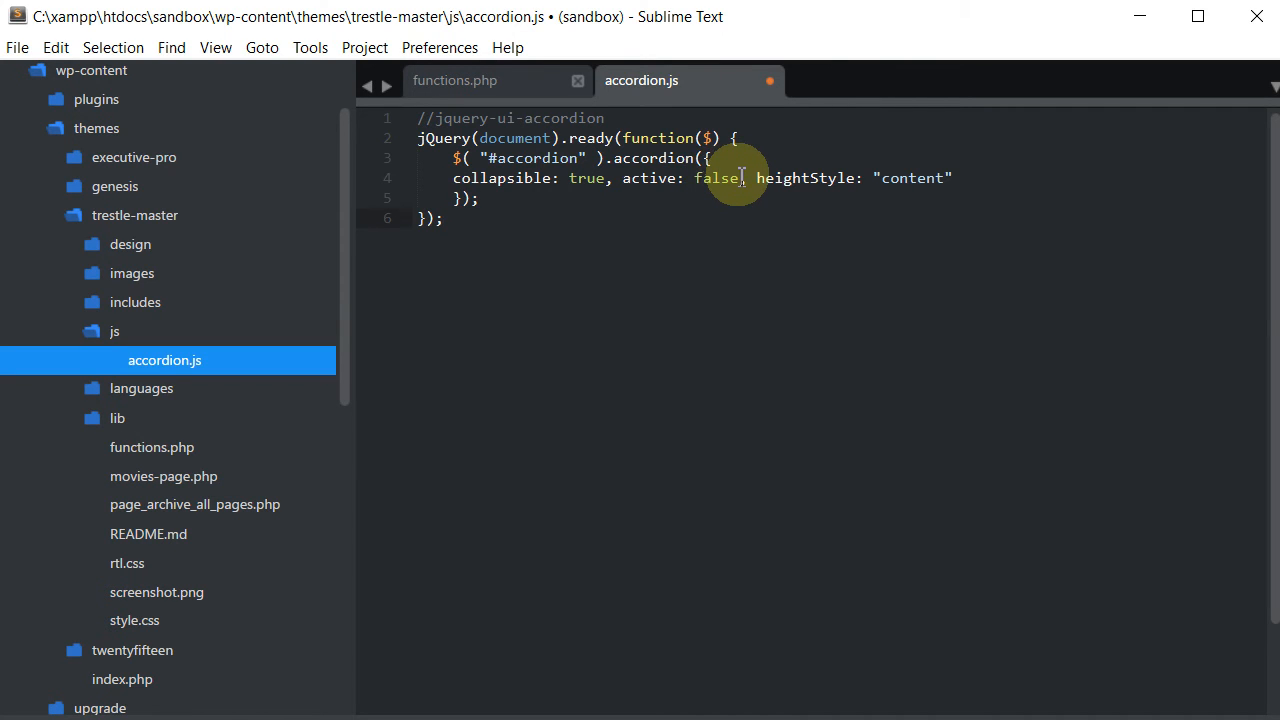
Step: Place the cursor in accordion.js to edit the accordion options
click(454, 80)
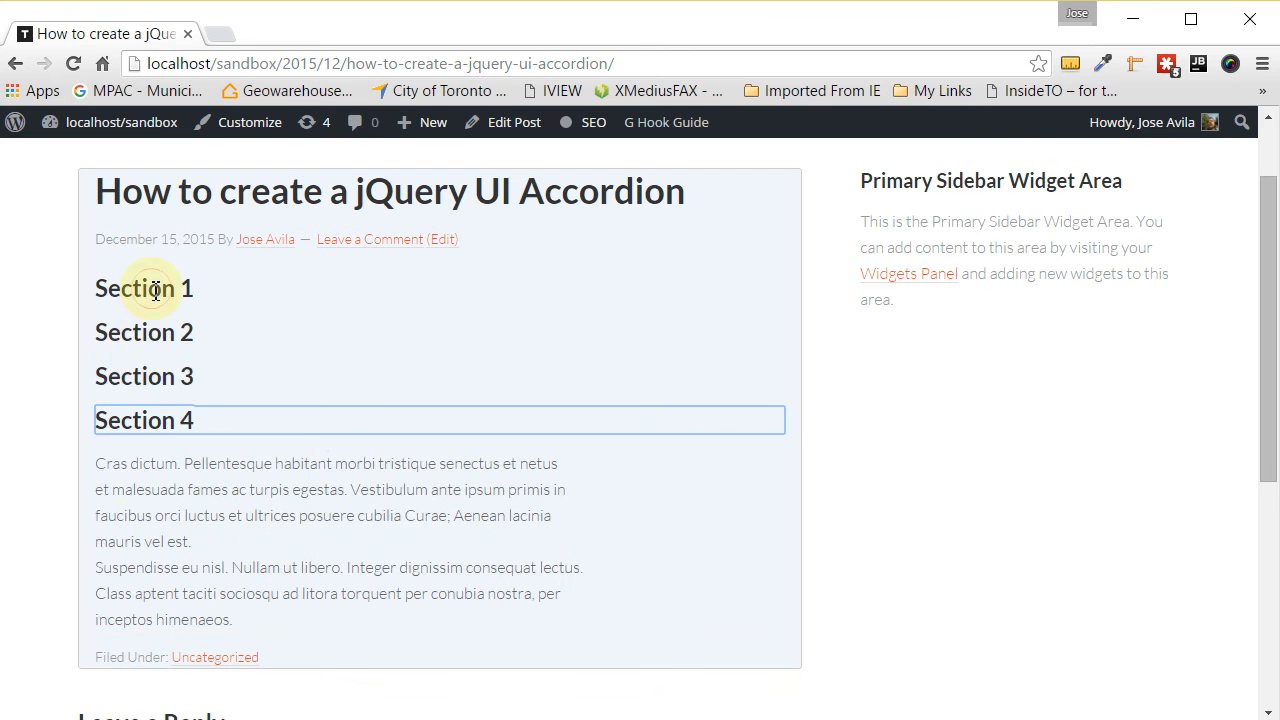
Step: Test the reloaded post's accordion by clicking a section header
click(143, 288)
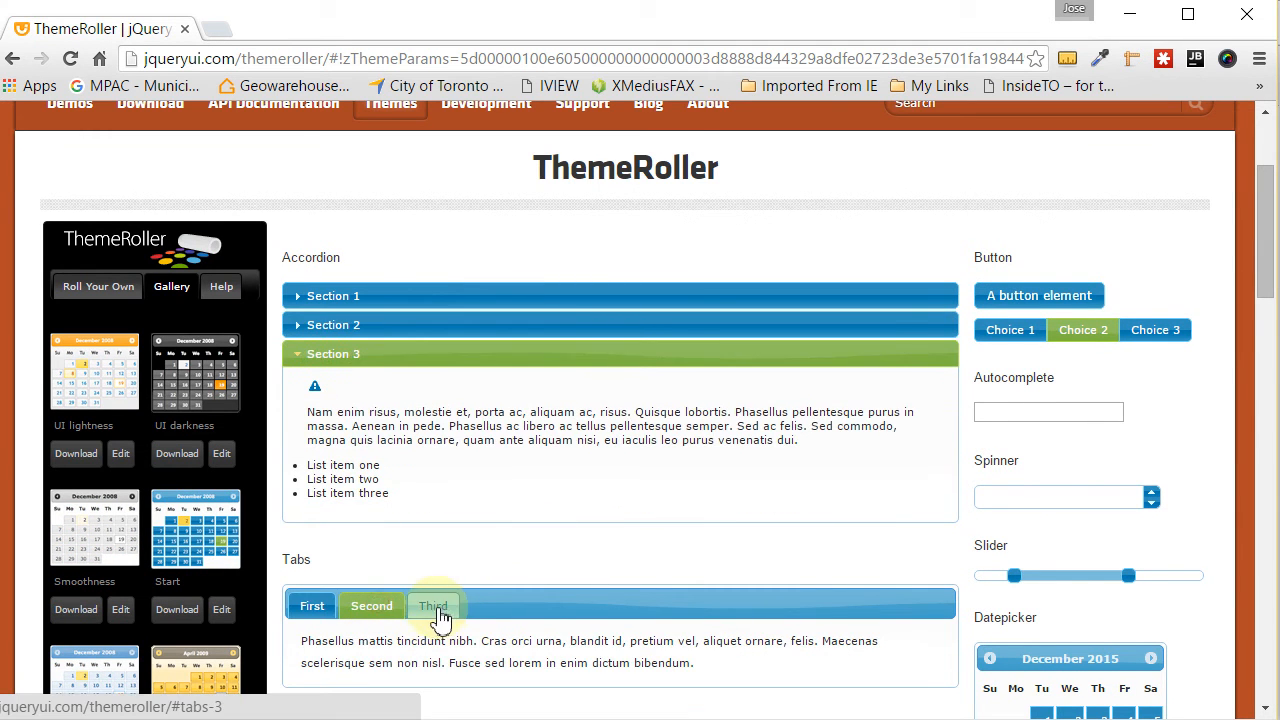
Step: Preview the ThemeRoller gallery themes and download the Start theme
click(312, 605)
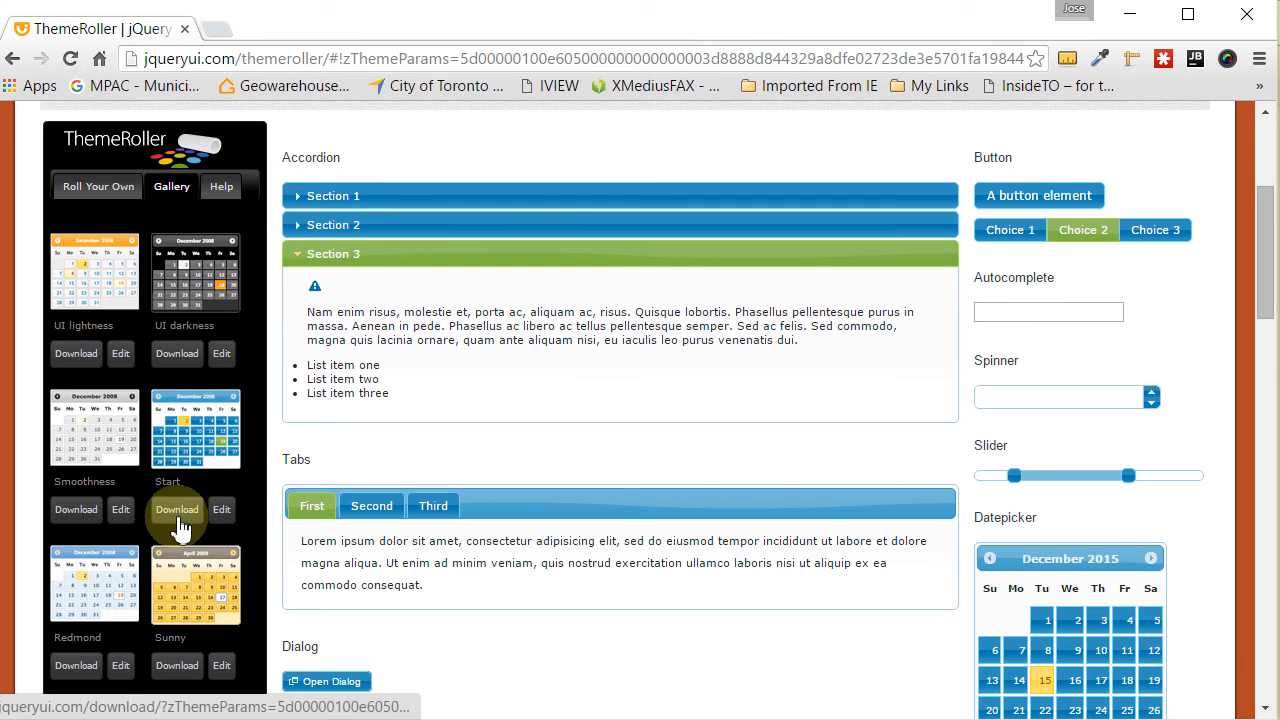
click(176, 509)
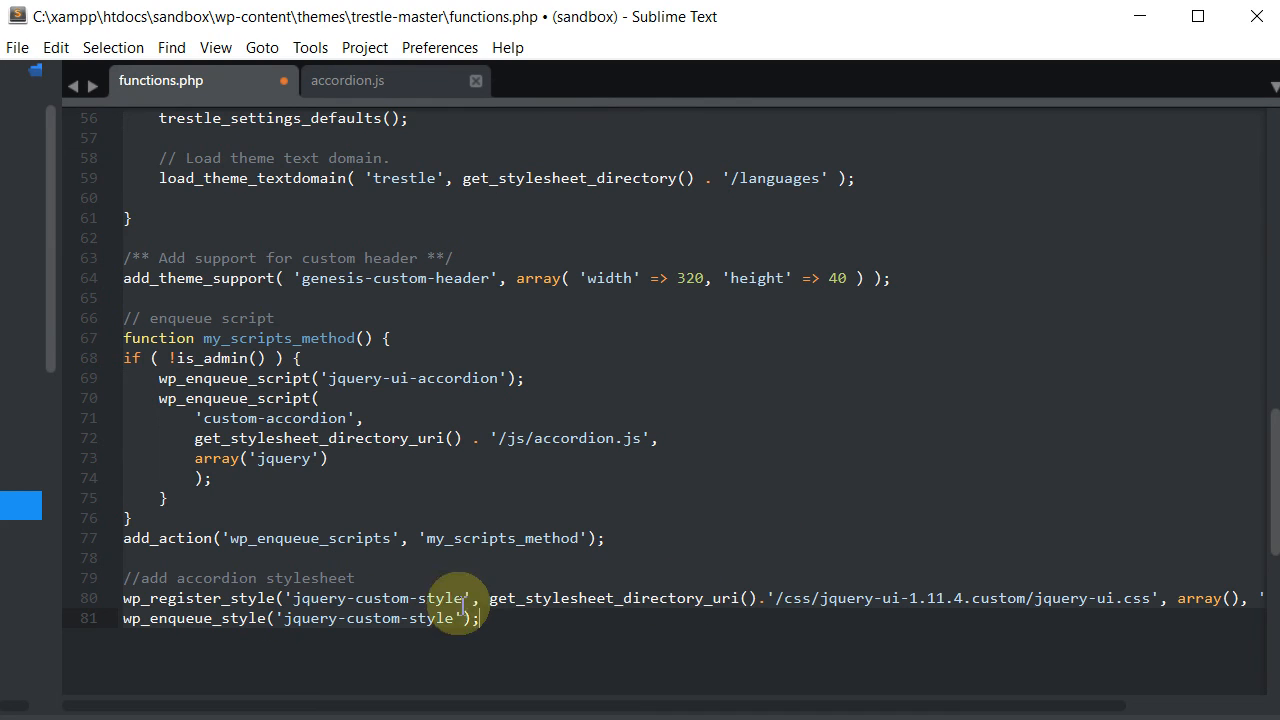
mouse_move(848, 520)
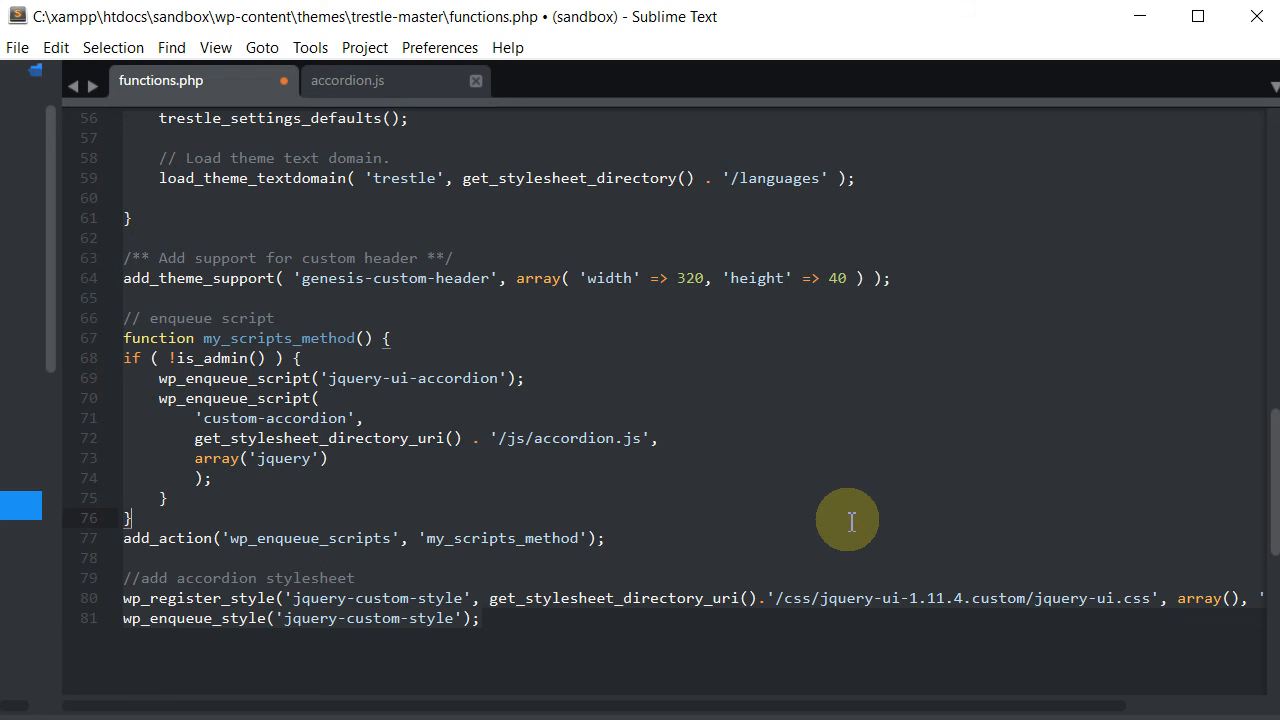